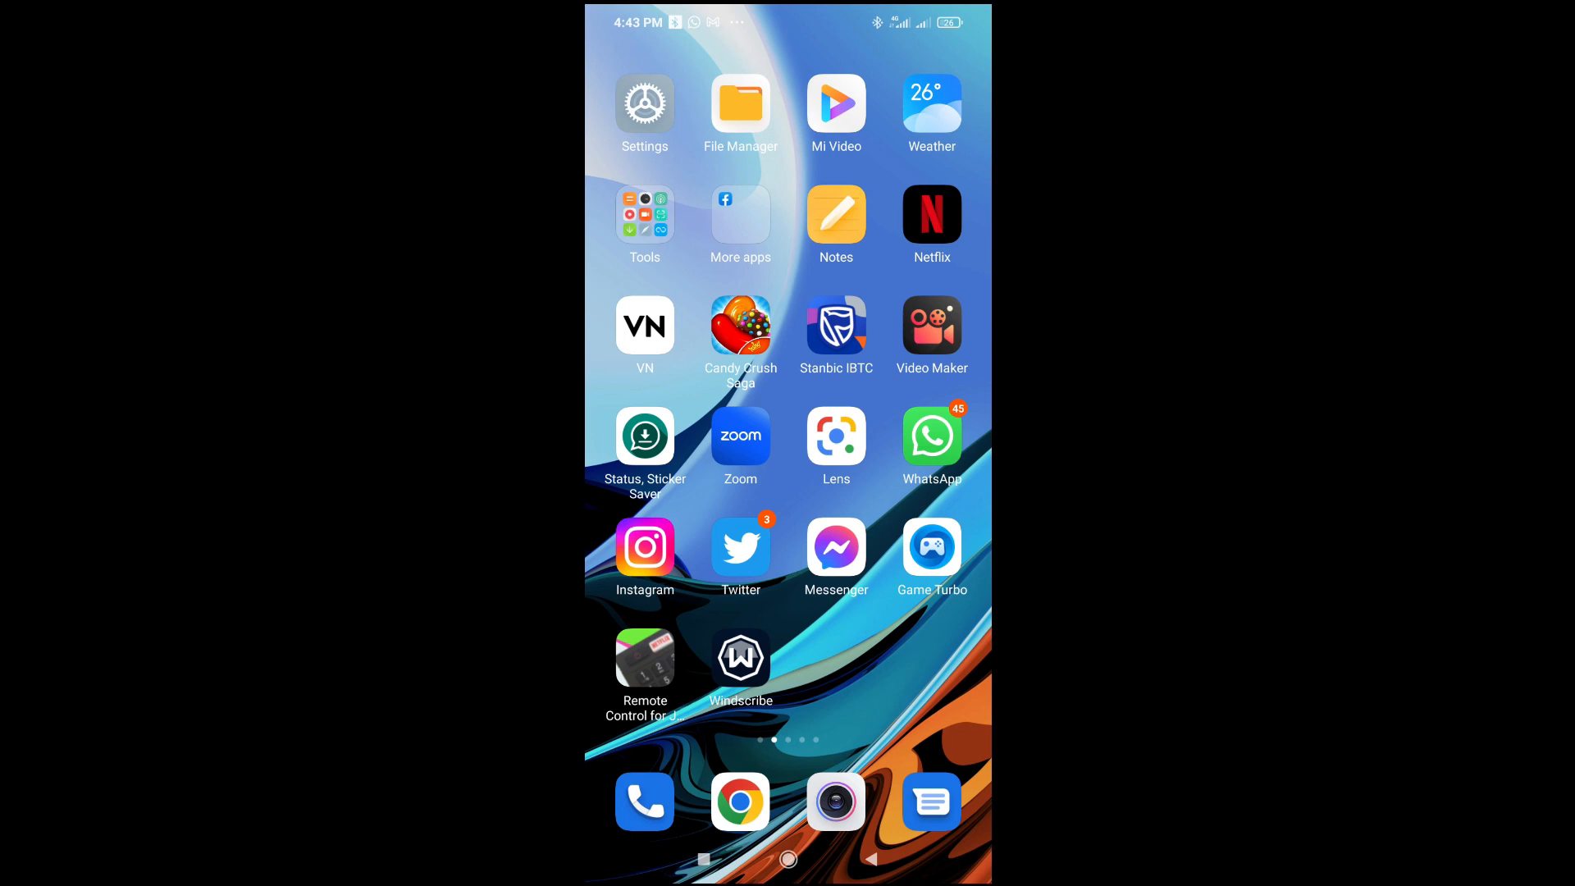
- Launch WhatsApp from the home screen, landing in the Testing group chat
{"action": "left_click", "coordinate": [932, 437]}
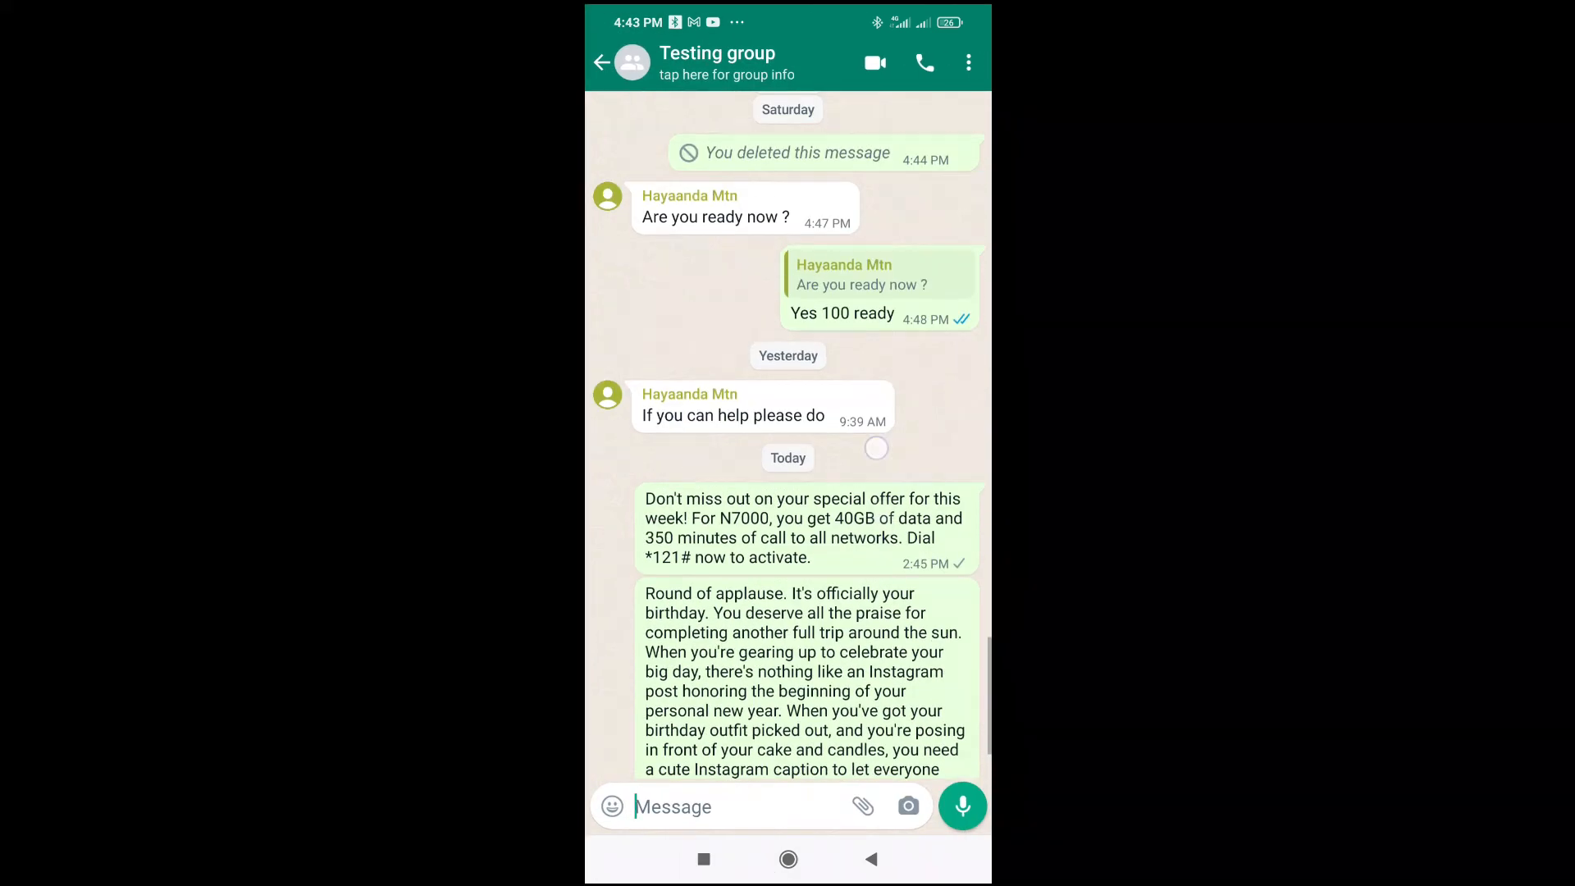
- Copy the "If you can help please do" message and return to the Chats list
{"action": "scroll", "scroll_direction": "down", "scroll_amount": 3}
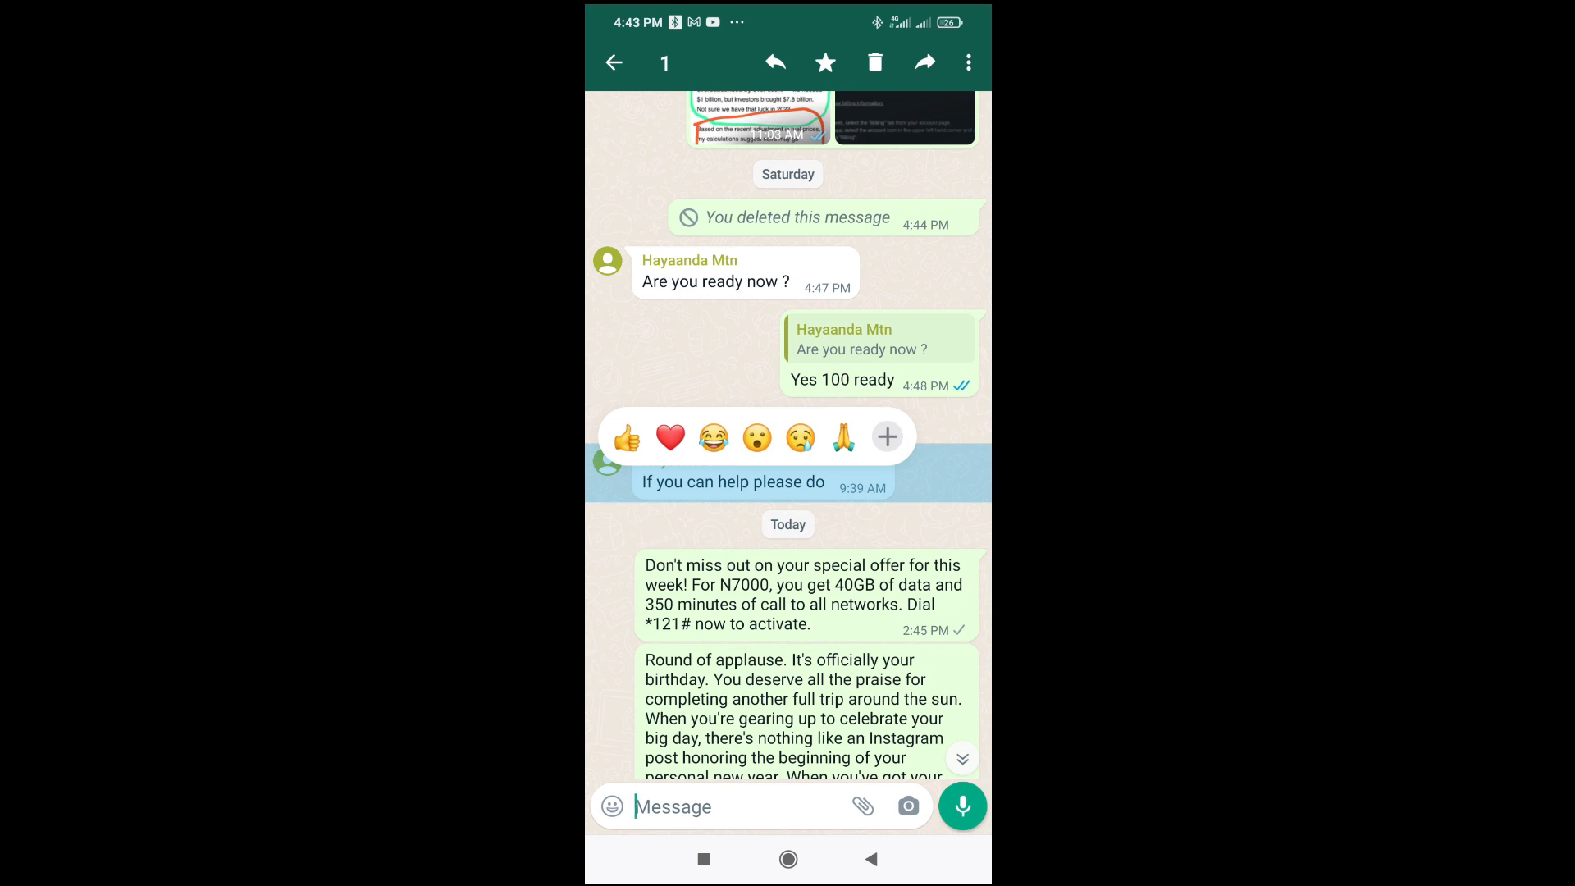
{"action": "left_click", "coordinate": [969, 62]}
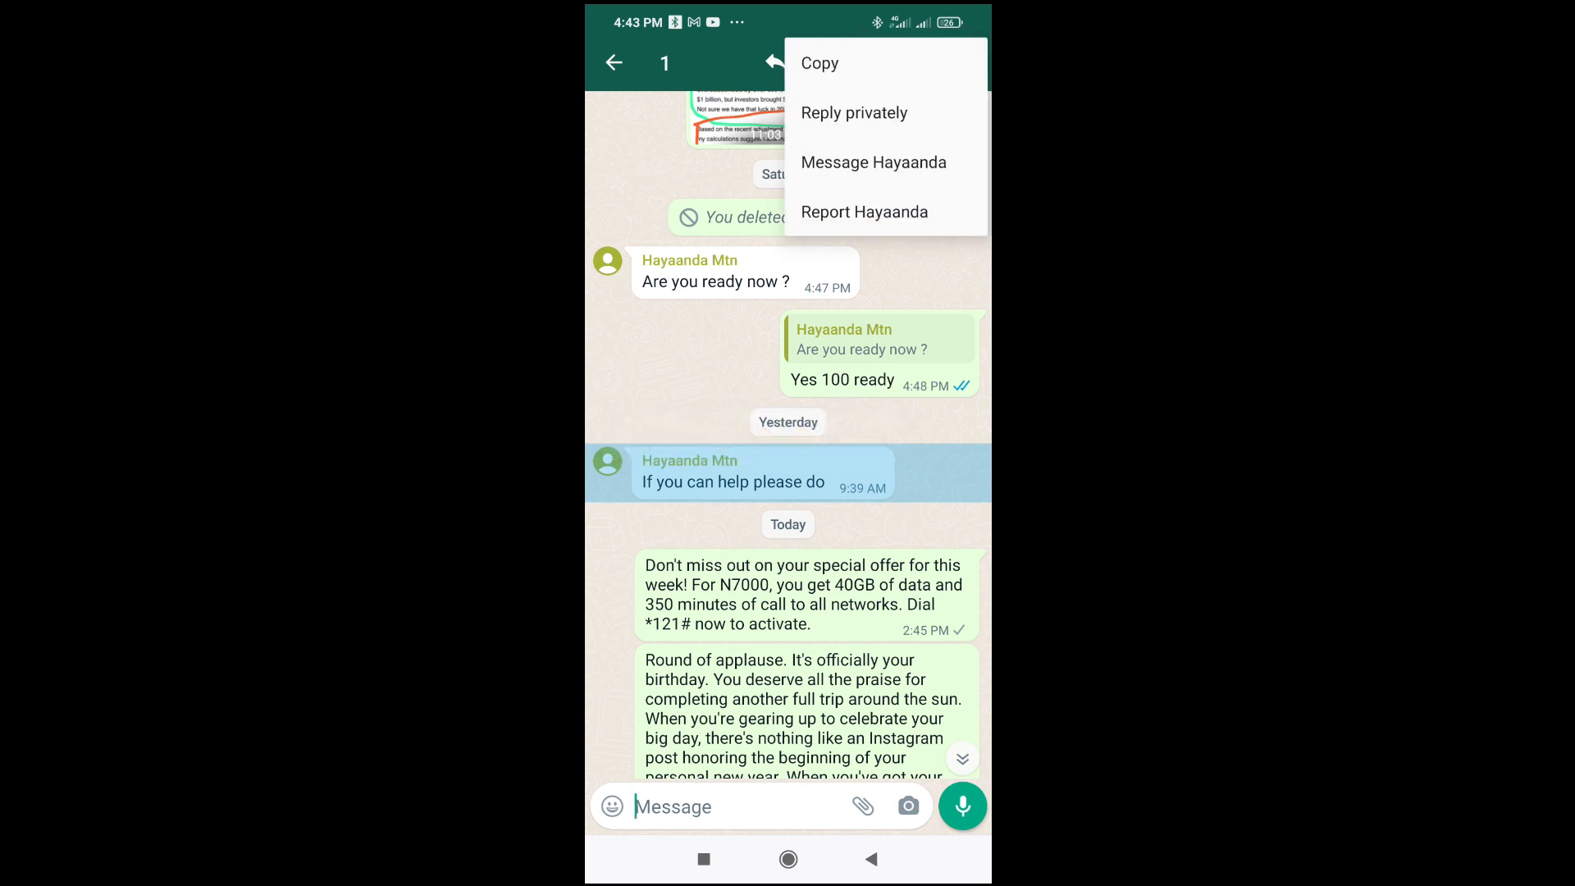
{"action": "left_click", "coordinate": [821, 62]}
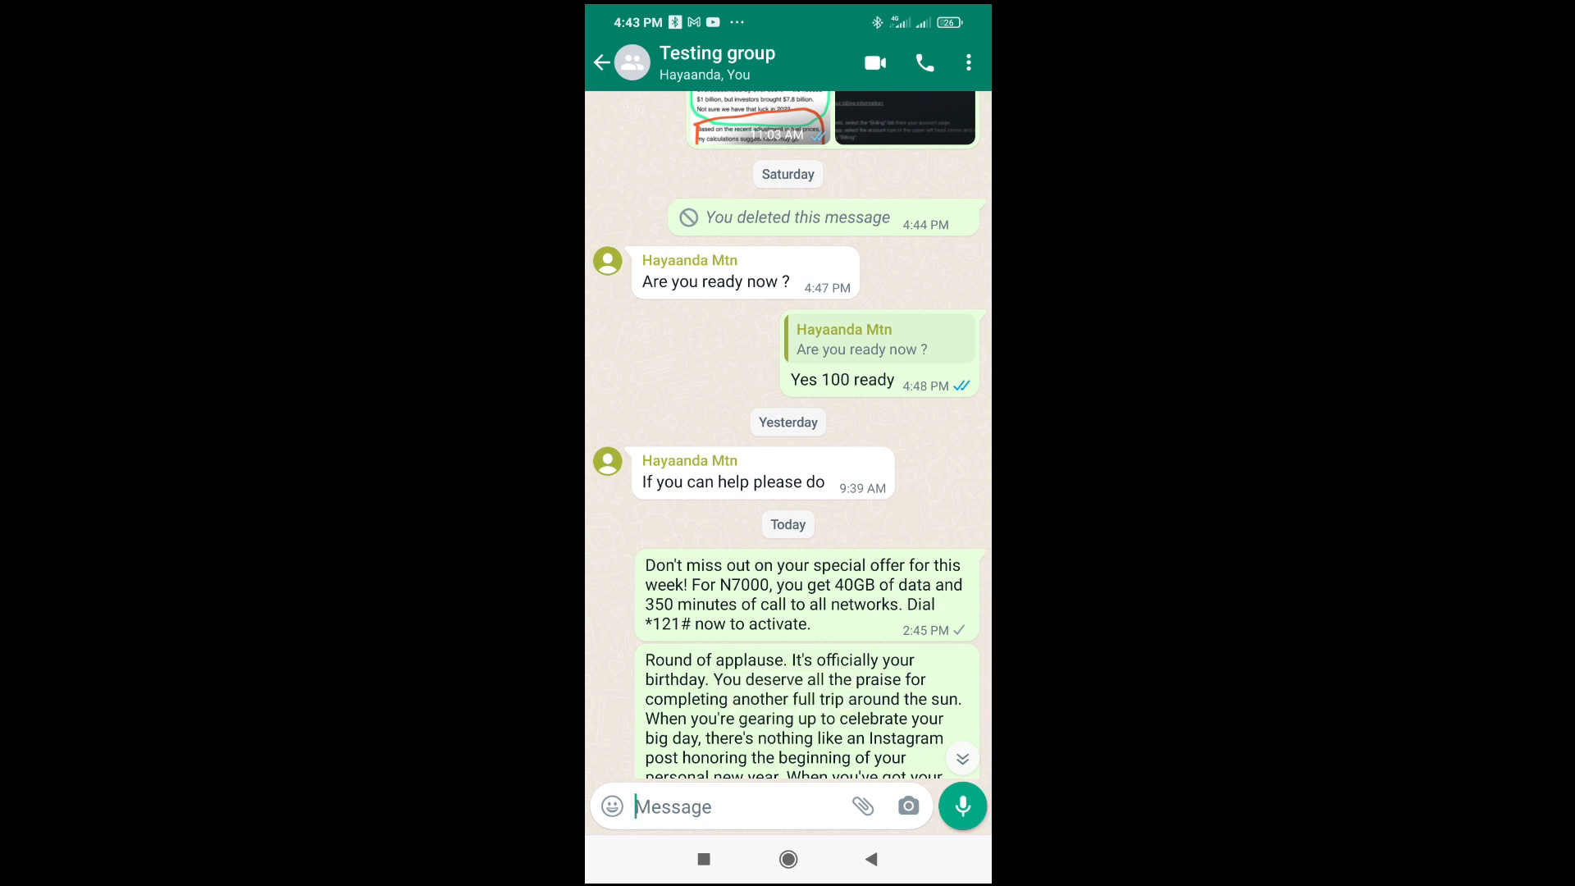
{"action": "left_click", "coordinate": [602, 63]}
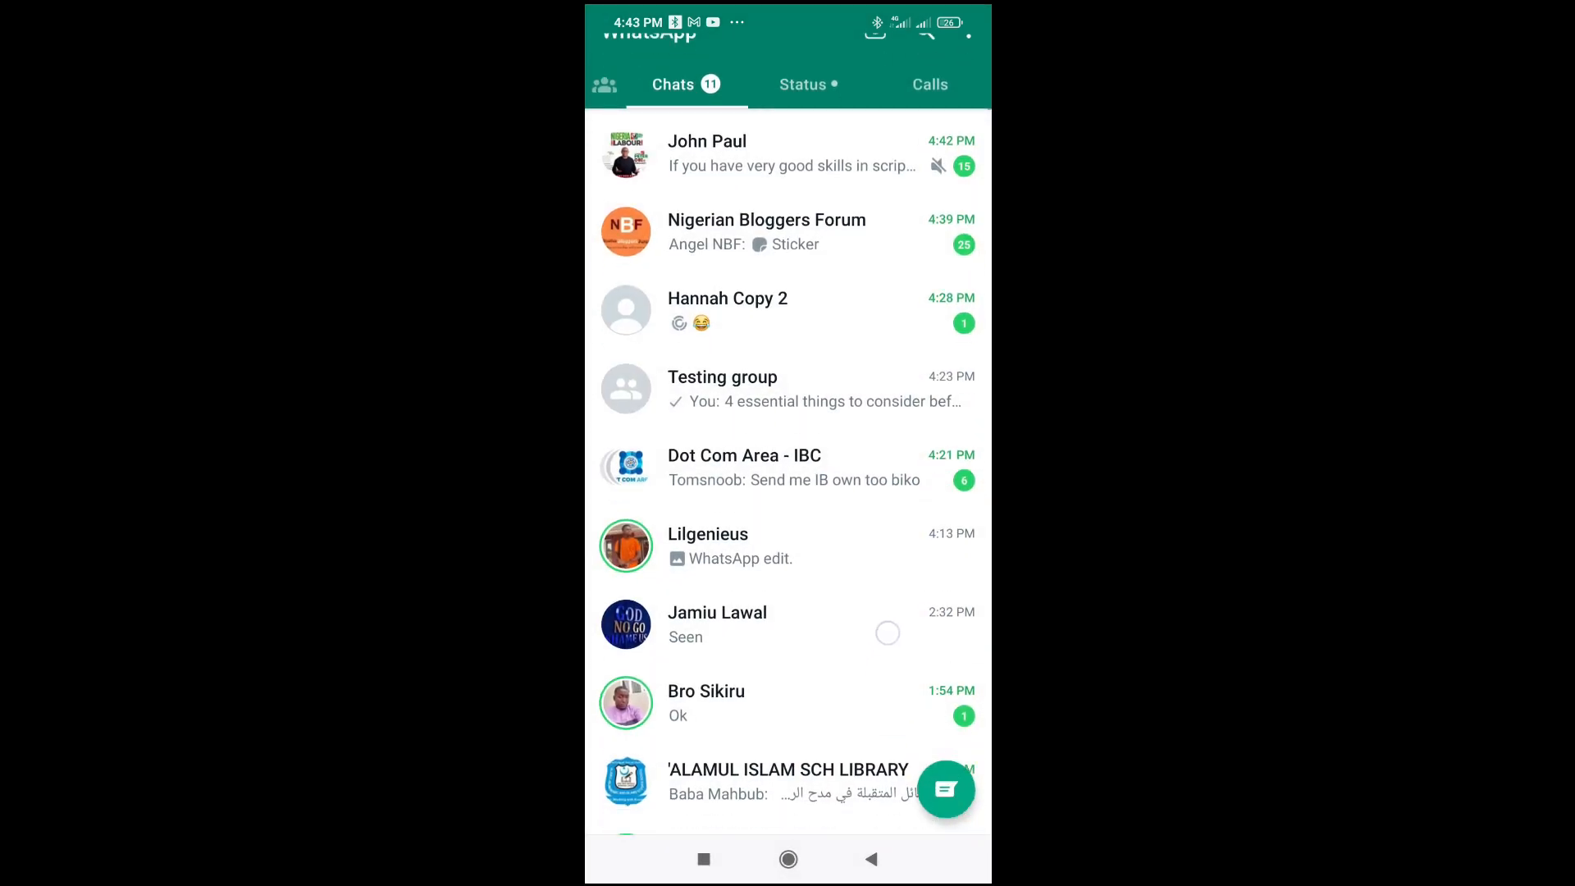
- Open the Hayaanda Mtn conversation and focus its Message box
{"action": "scroll", "scroll_direction": "down", "scroll_amount": 3}
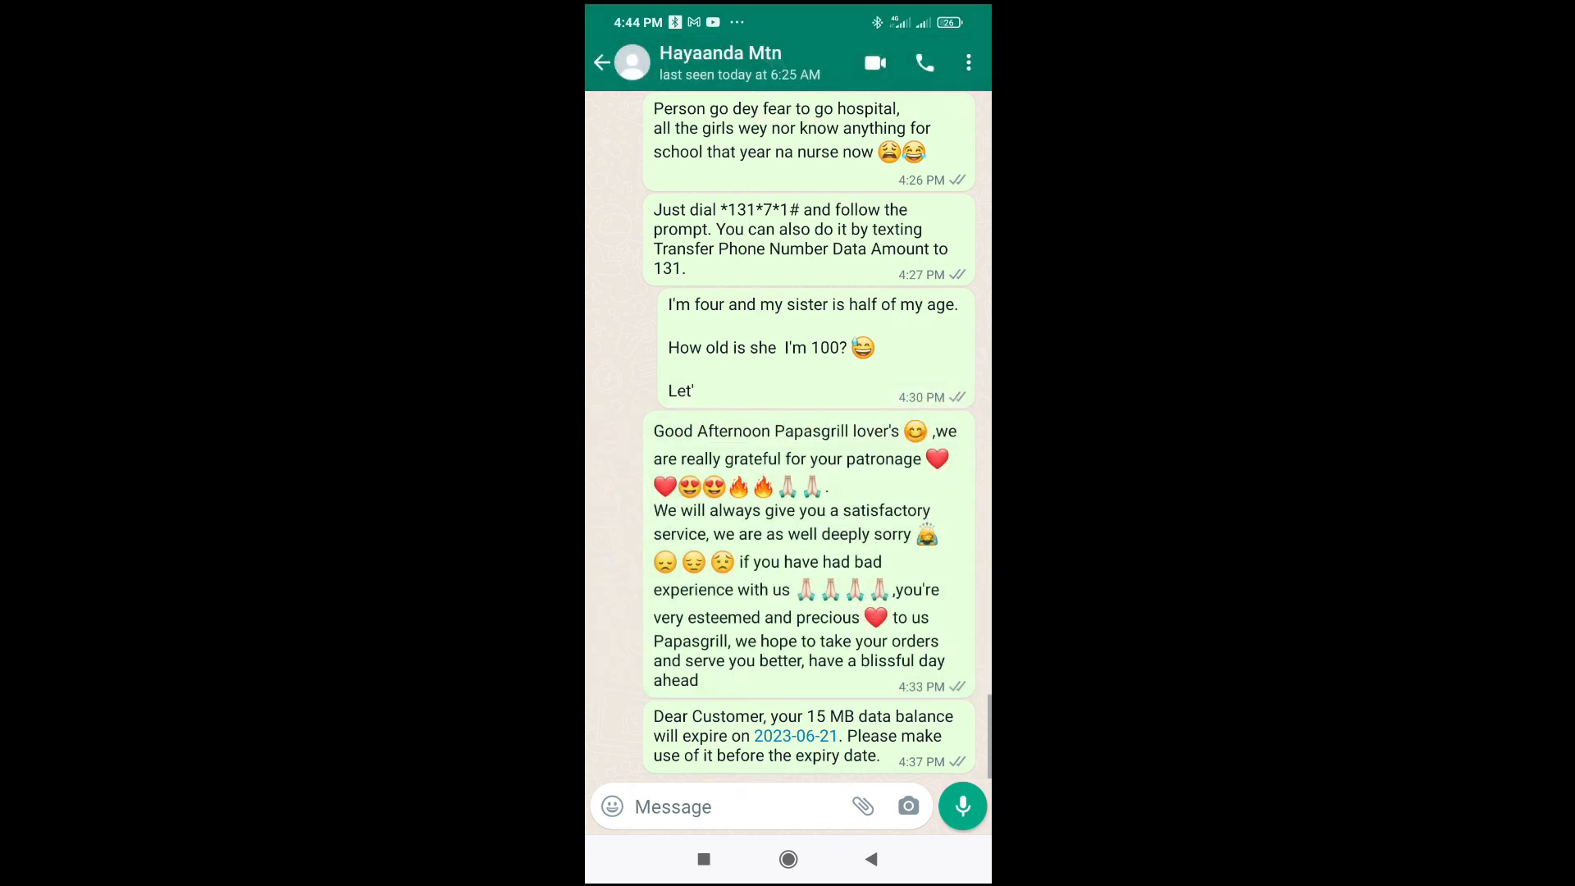
{"action": "left_click", "coordinate": [732, 807]}
{"action": "type", "text": "If you can help please do"}
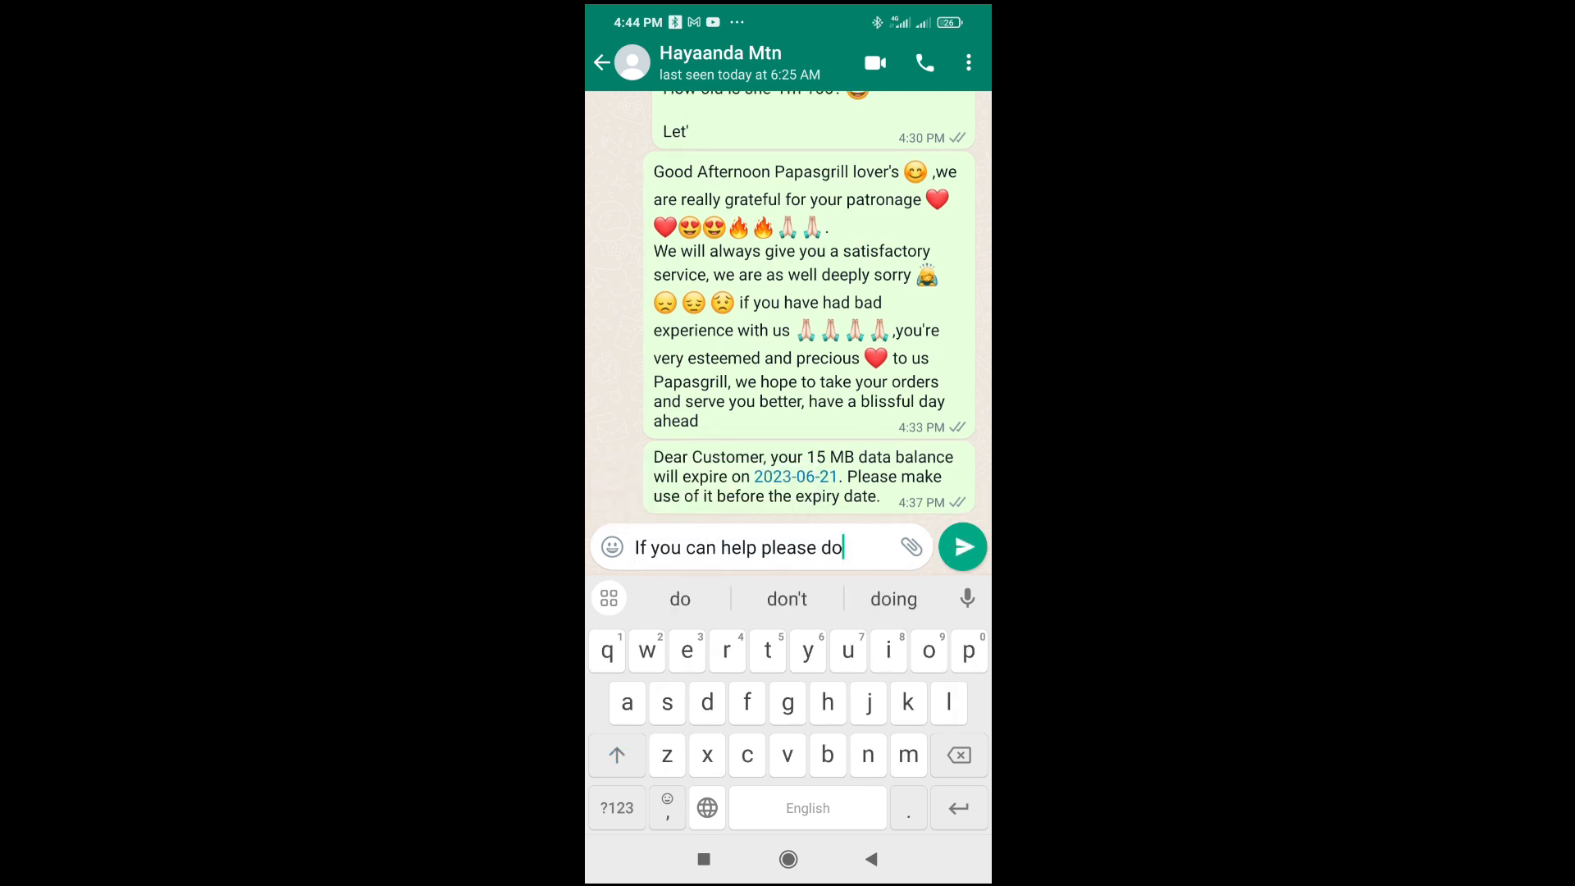
{"action": "left_click", "coordinate": [962, 546]}
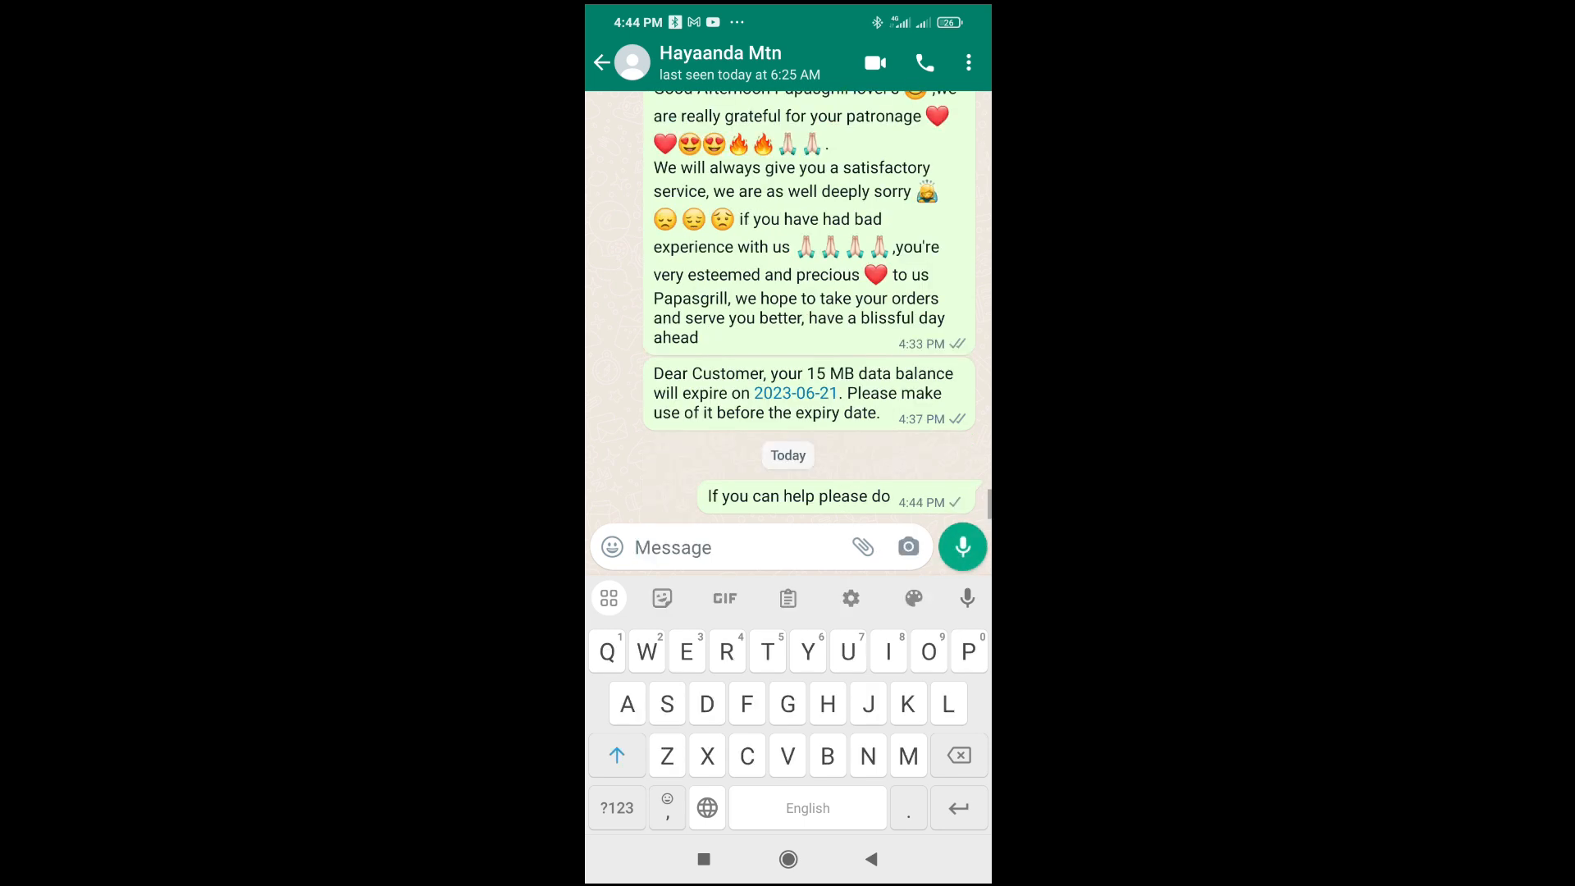